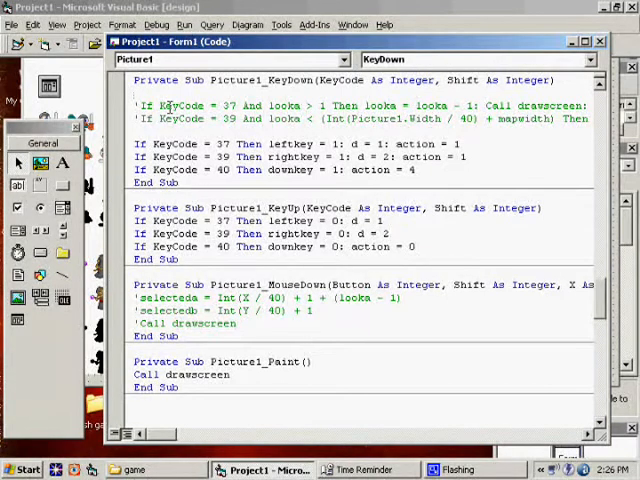
Add a Form1.Caption = KeyCode line at the top of Picture1_KeyDown and comment it out
type("form1.captio")
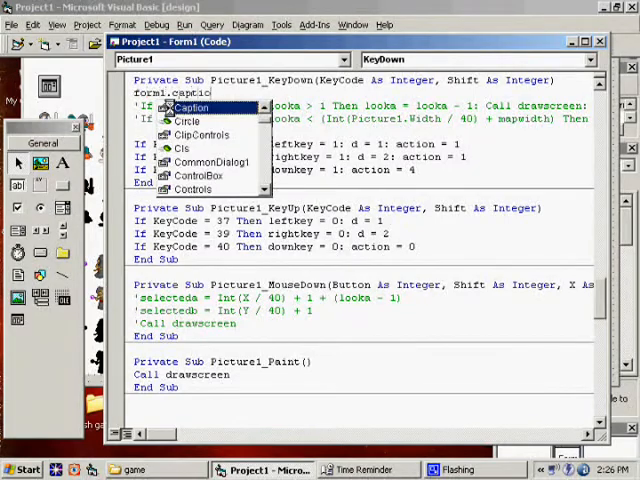
type("k")
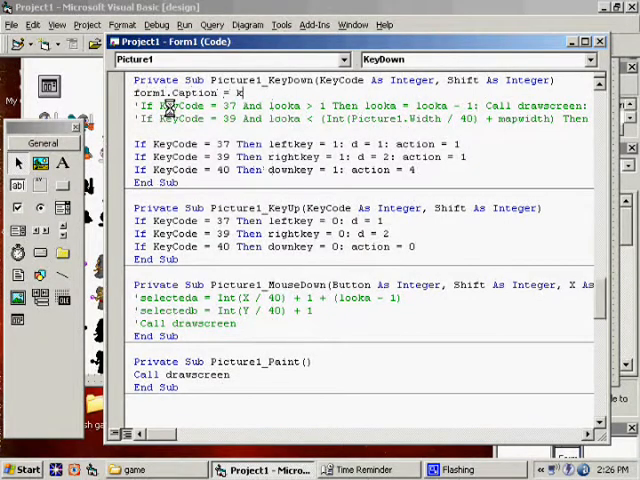
key("F5")
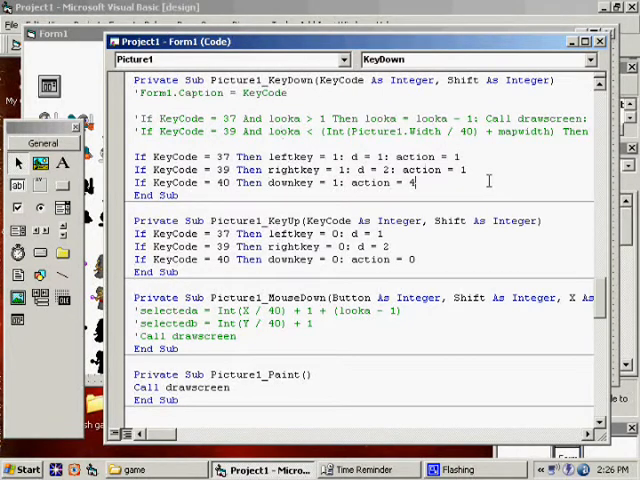
Begin an If KeyCode = 17 And action <> condition below the action = 4 line
type("if keycode =")
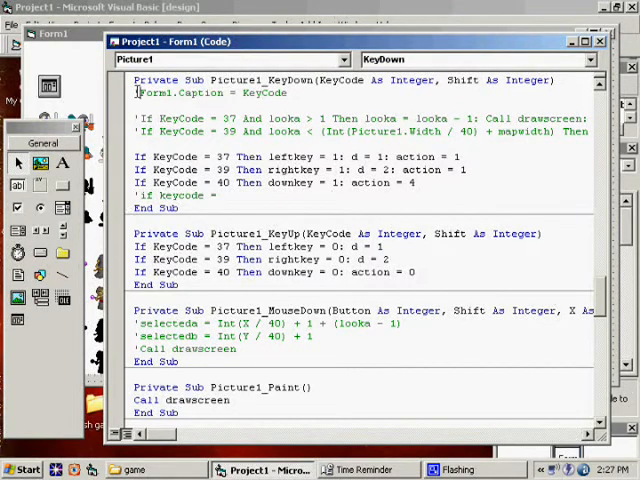
key("F5")
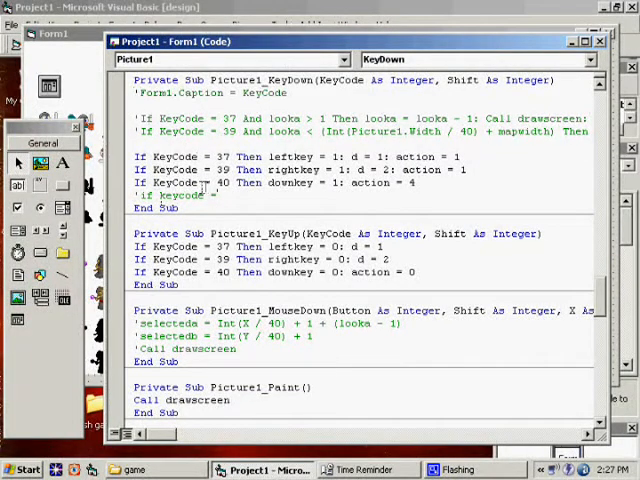
type("17 and action <>")
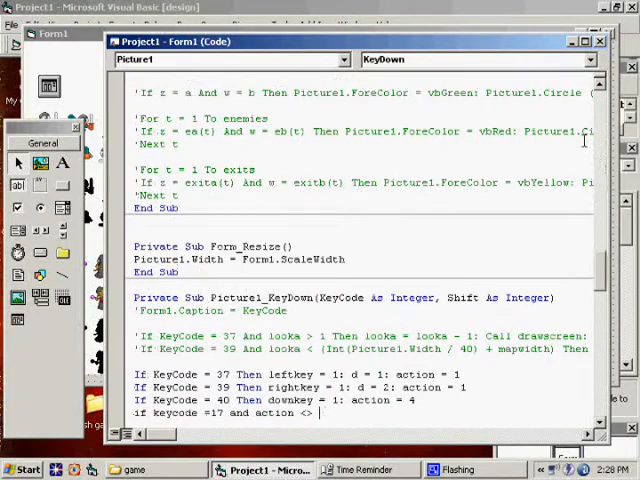
Rewrite the key 17 condition to allow action 0, 1 or 4, ending with Then
scroll("down", 3)
type("=")
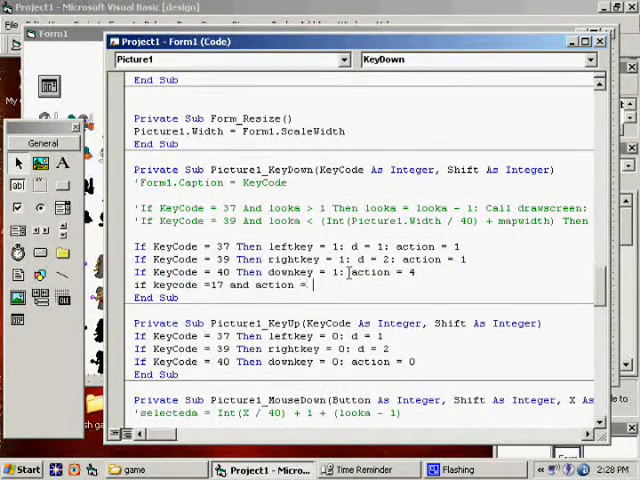
type("0")
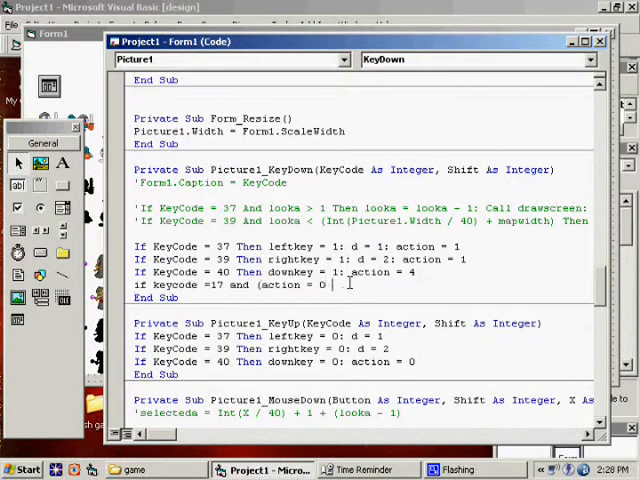
type("or action = 1 or action = 4)")
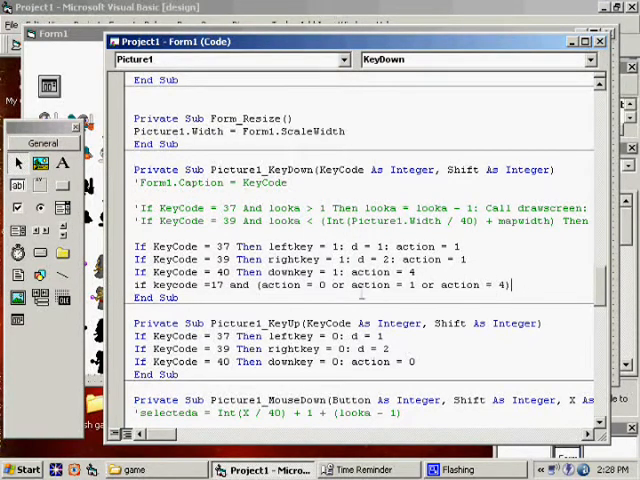
left_click_drag(258, 284, 505, 284)
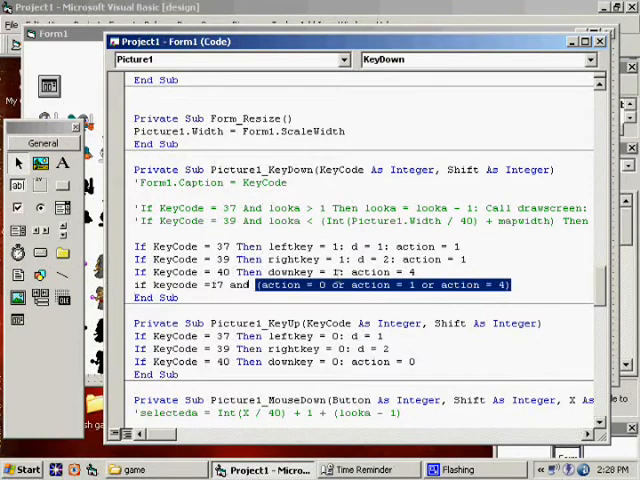
left_click(510, 285)
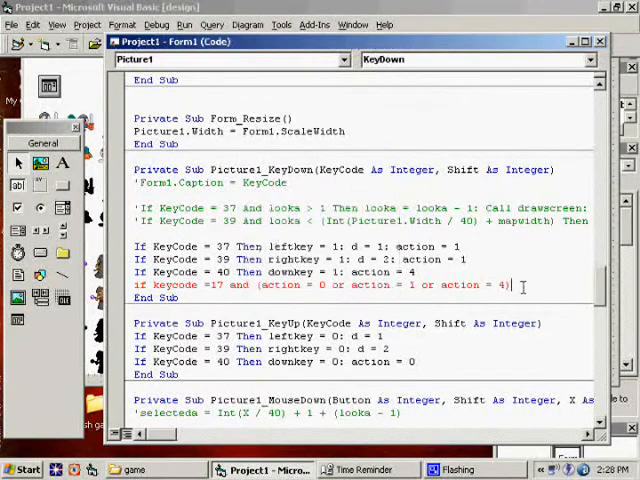
type("then")
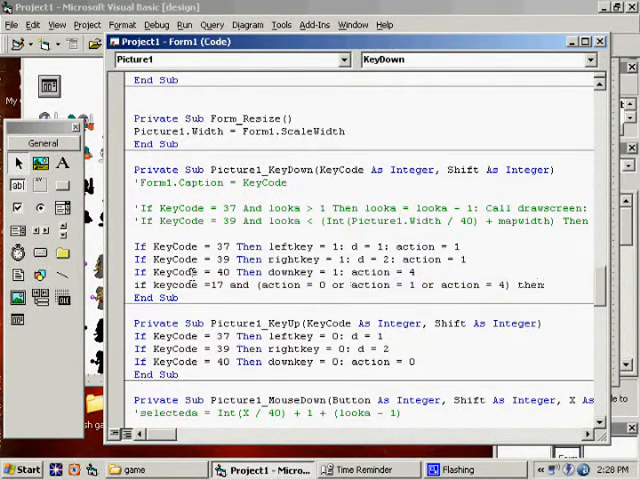
Review the action checks and start the Then clause assigning action
left_click_drag(258, 284, 512, 284)
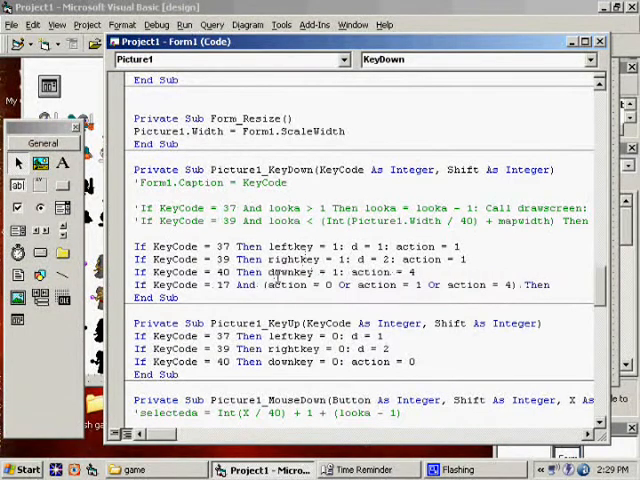
double_click(295, 284)
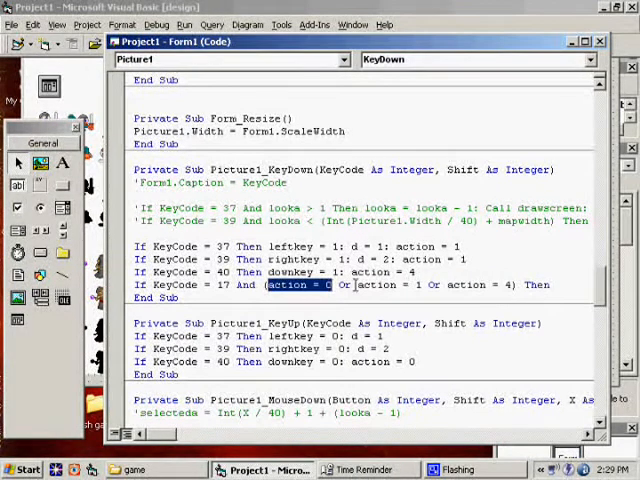
double_click(384, 284)
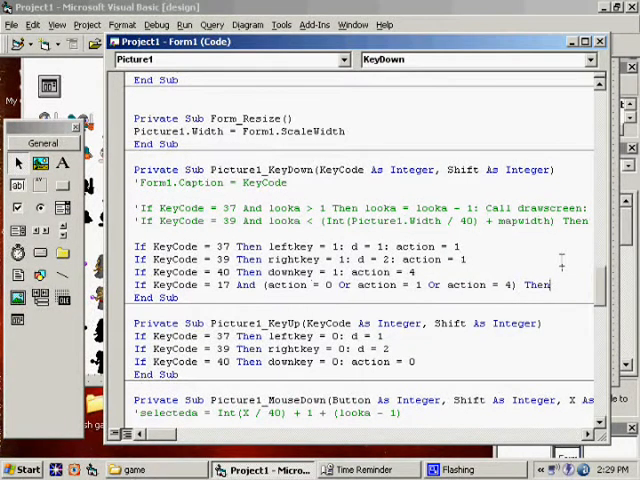
type("action =")
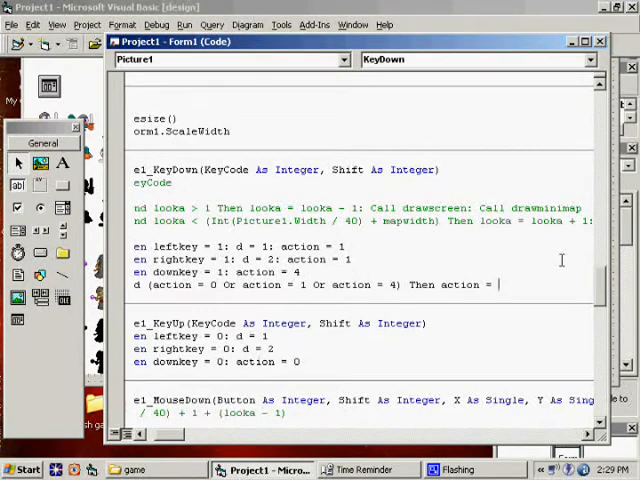
Finish the Ctrl key line with action = 5 and bring the drawhero routine's action checks into view
type("4")
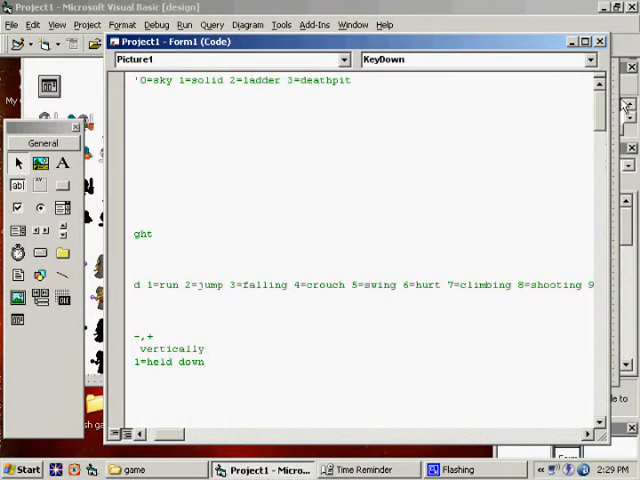
scroll("down", 3)
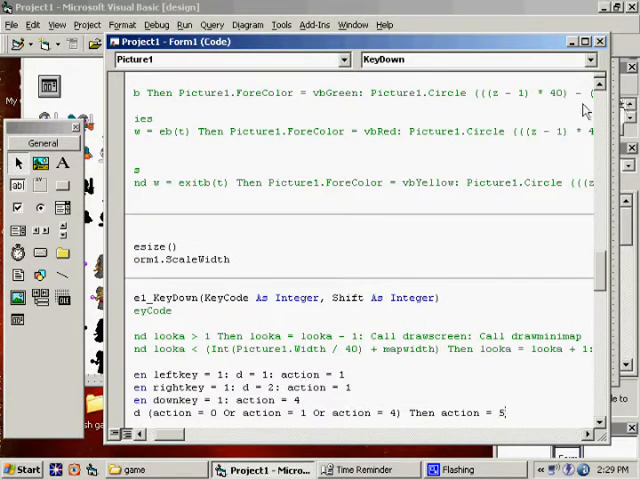
scroll("down", 3)
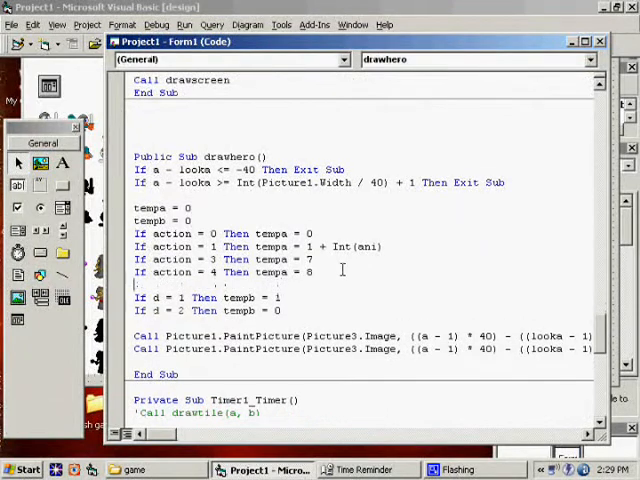
Add If action = 5 Then tempa = 9 + Int( to drawhero below the action 4 case
type("if action = 5 then tempa = 9 +")
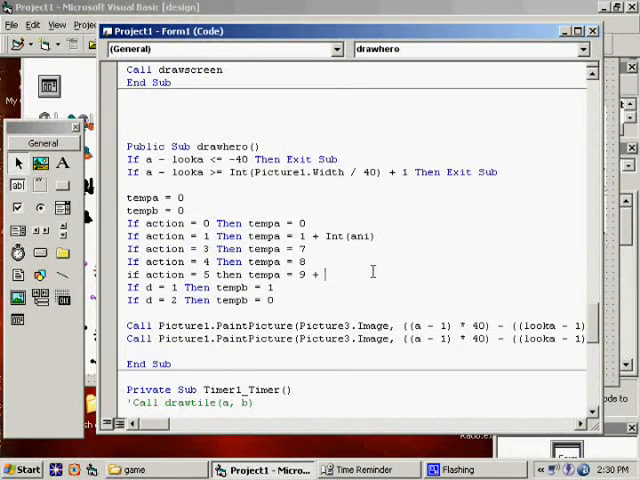
type("int(")
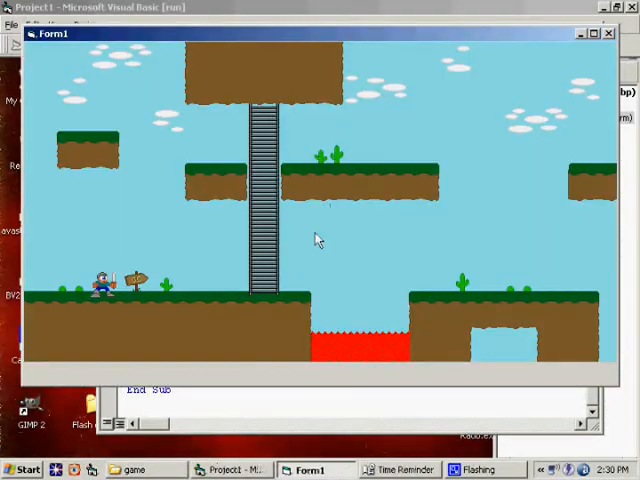
mouse_move(213, 270)
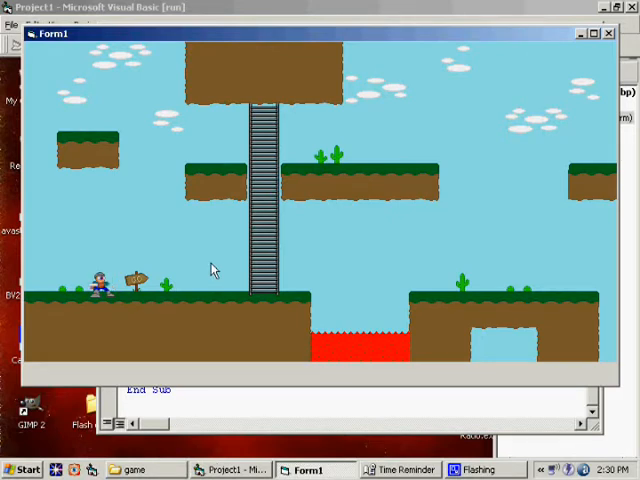
mouse_move(167, 303)
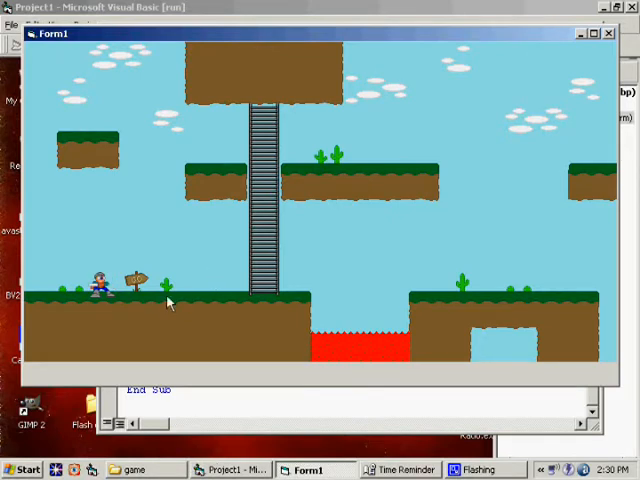
Trigger the hero's sword swing in the running platformer
key("Right")
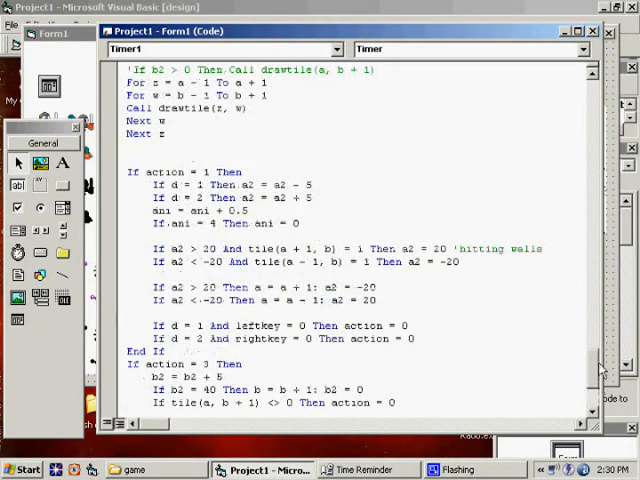
Add an If action = 4 Then 'swinging sword ... End If block to the timer code
scroll("down", 3)
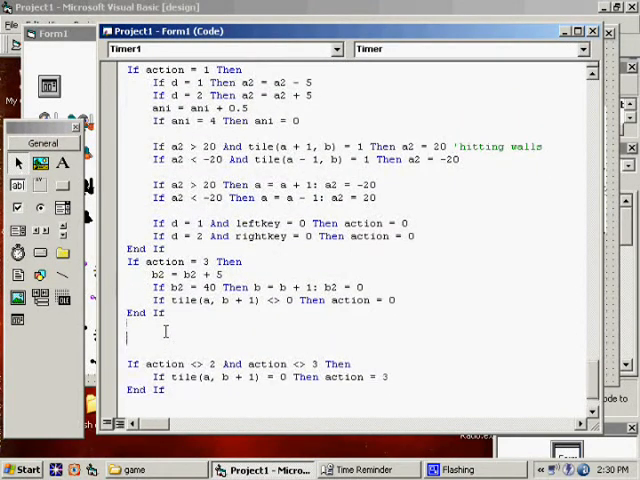
type("if action = 4 Then")
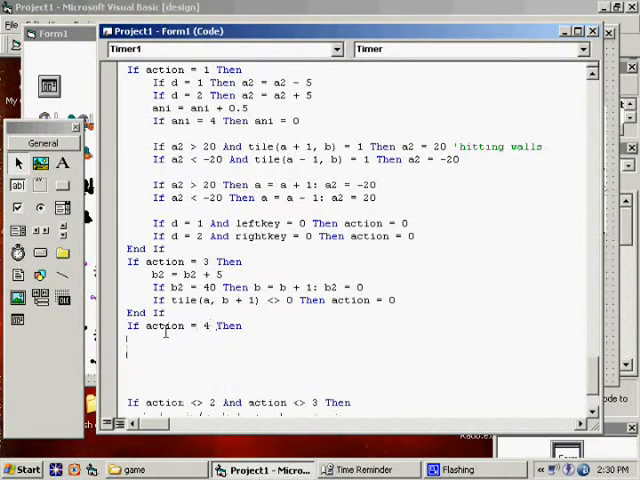
type("'")
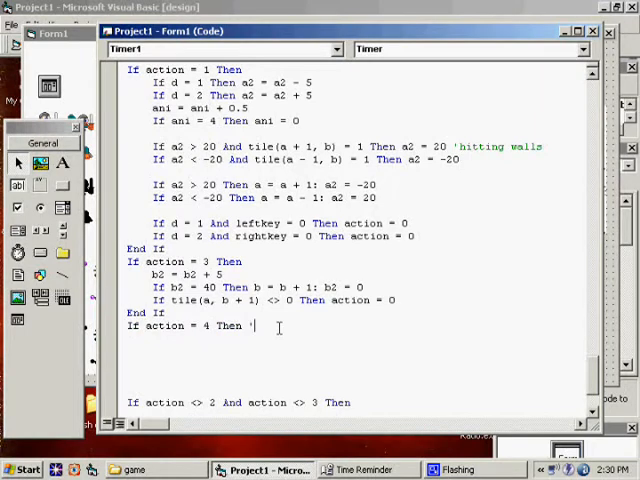
type("s")
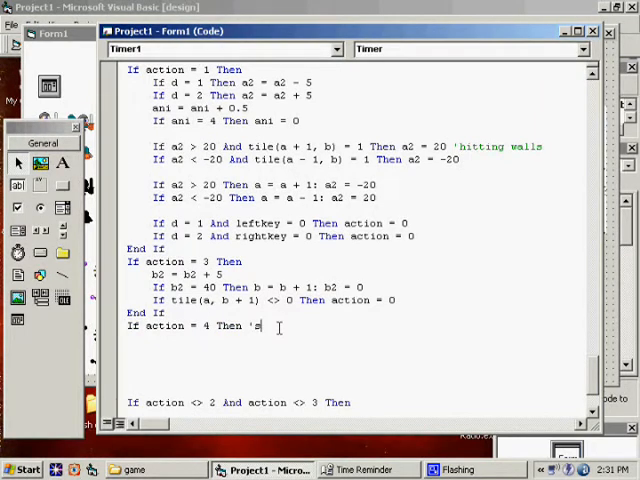
type("winging sword")
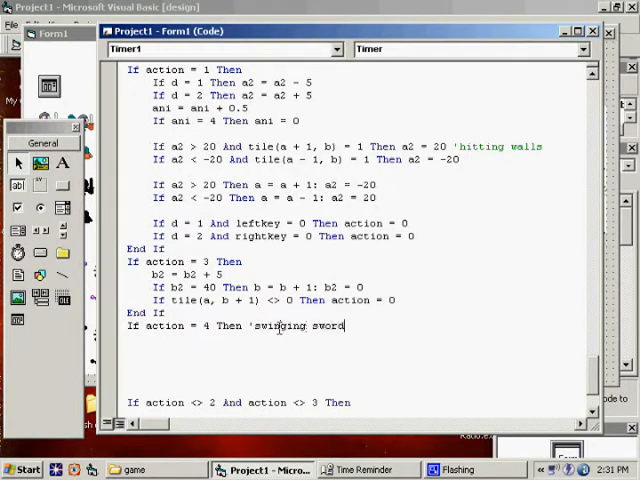
type("end if")
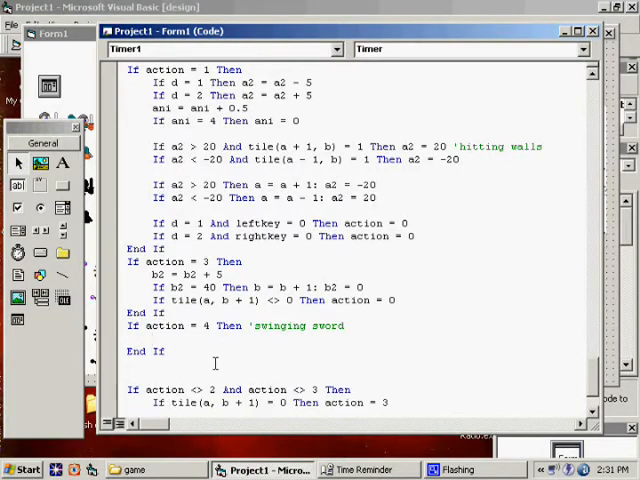
Inside it, raise ani by 0.5 and reset action to 0 when ani reaches 2
type("ani = ani +")
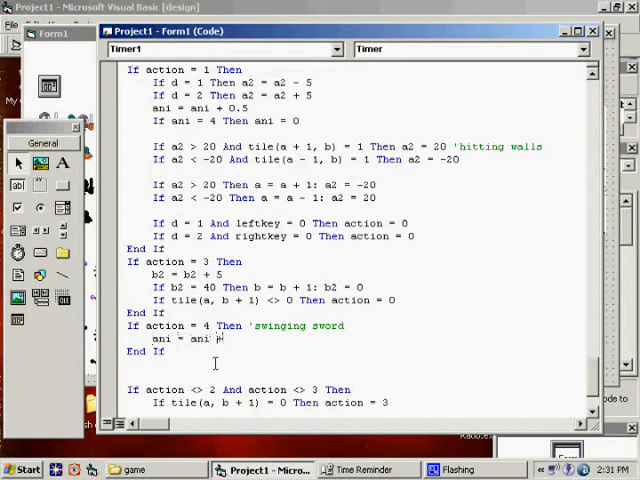
type(".5")
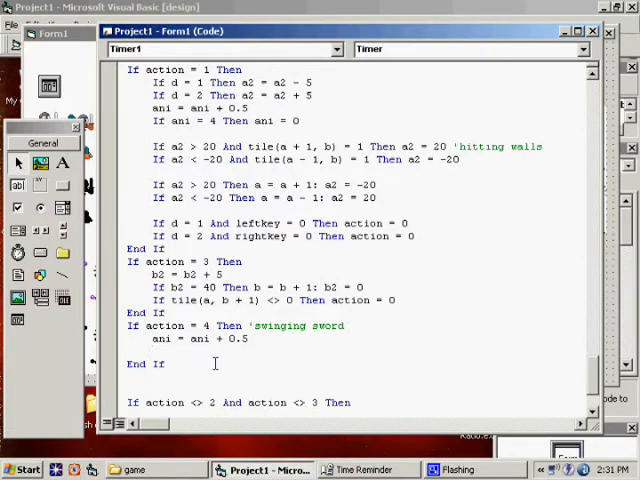
type("if ani")
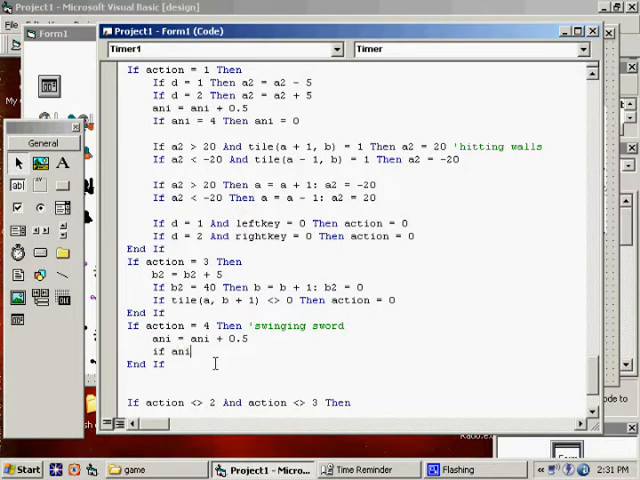
type("= 2 then an")
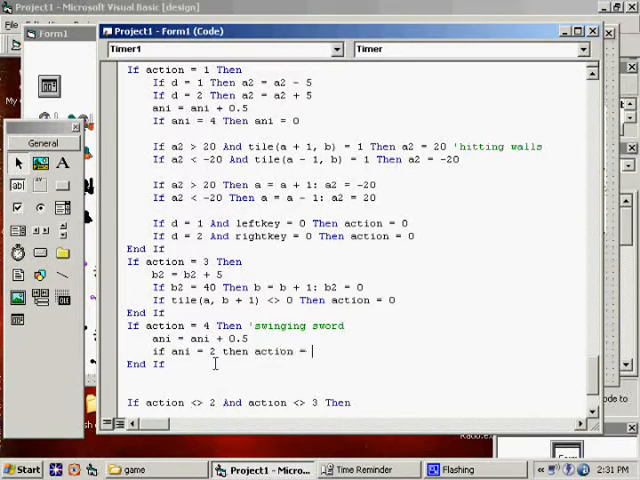
type("0")
type("if ani = 1 then")
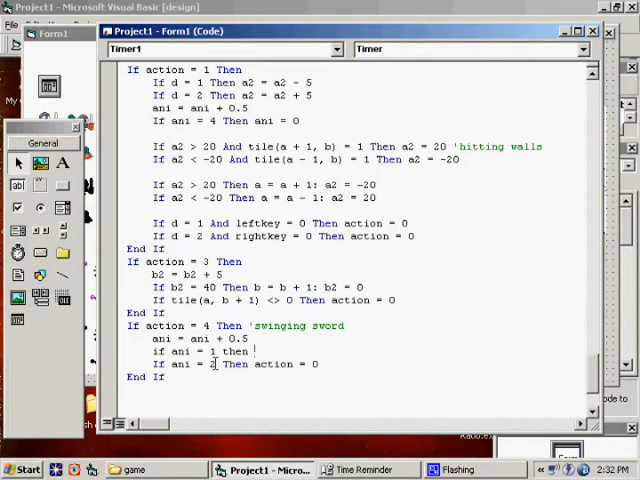
Insert If ani = 1 Then Beep above the action reset in the sword block
type("Beep")
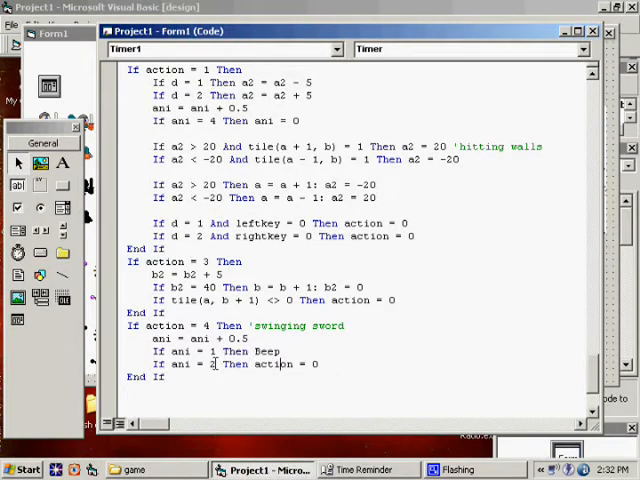
double_click(267, 351)
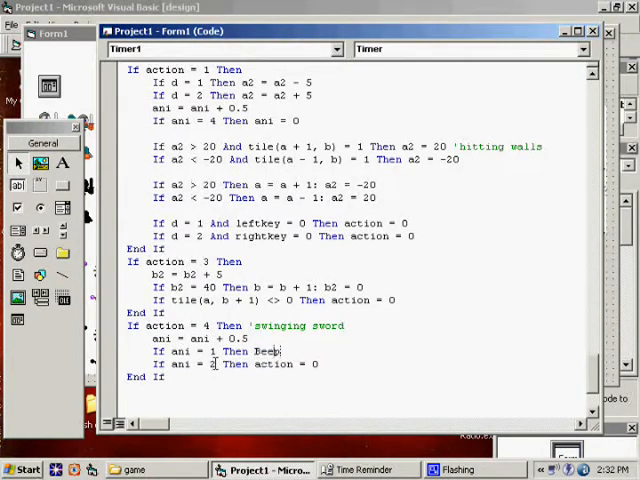
double_click(266, 351)
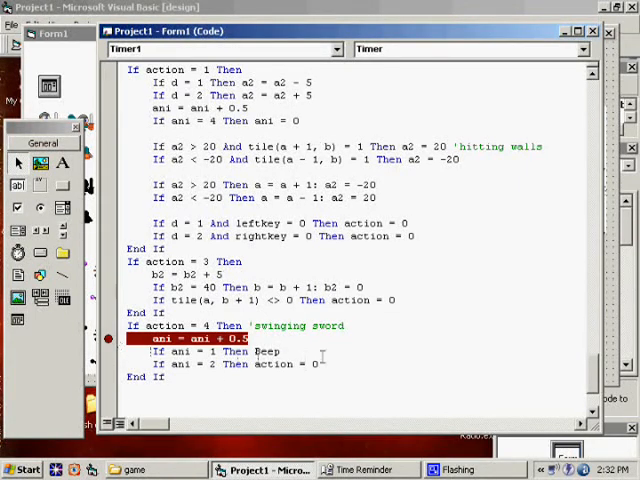
Run the game to hit the ani breakpoint, then close Form1
key("F5")
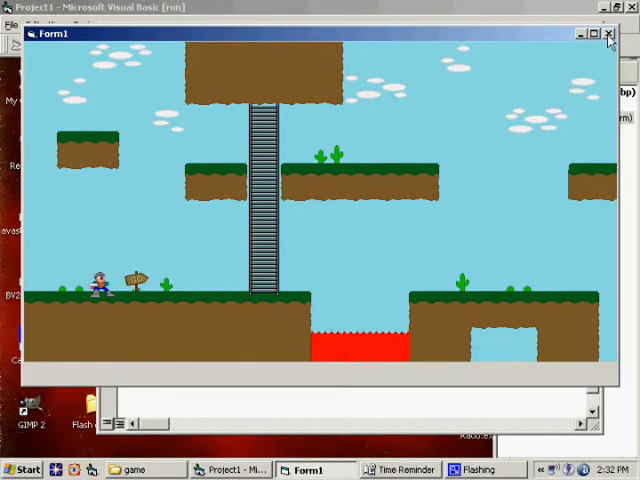
left_click(605, 33)
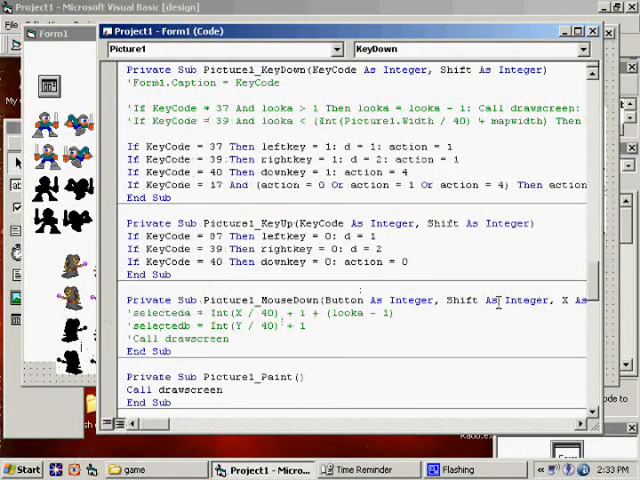
scroll("down", 3)
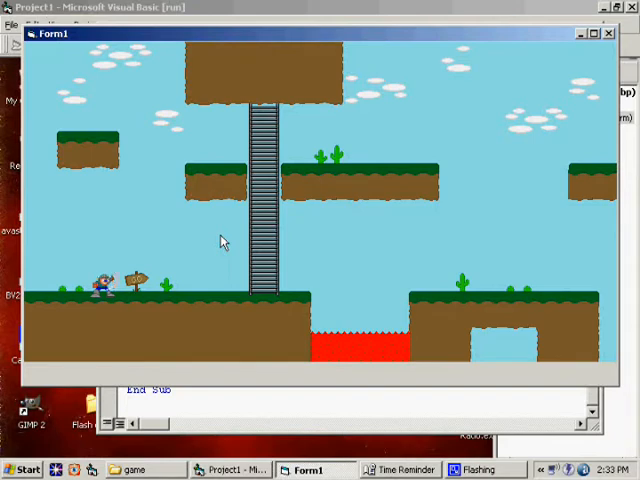
key("Right")
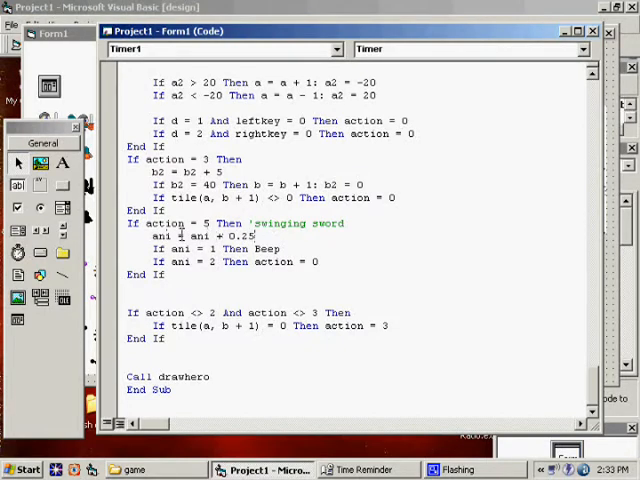
Change the sword block to action 5 with ani stepping by 0.25
double_click(242, 235)
type("If ani < 1 then ")
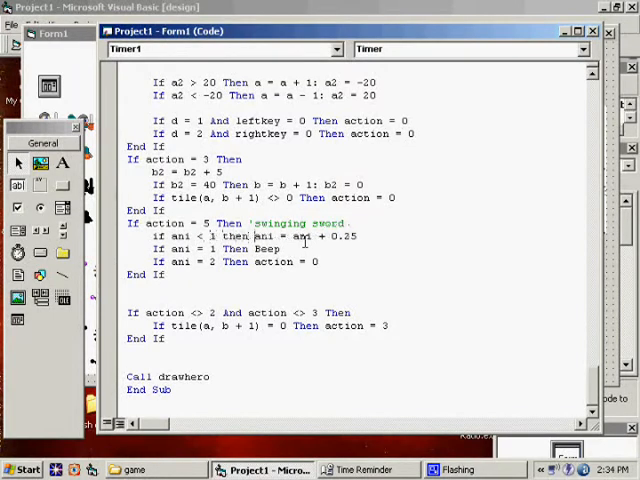
Add the If ani conditions so ani increments 0.5 below 1 and 0.25 from 1, then run the game
type("if")
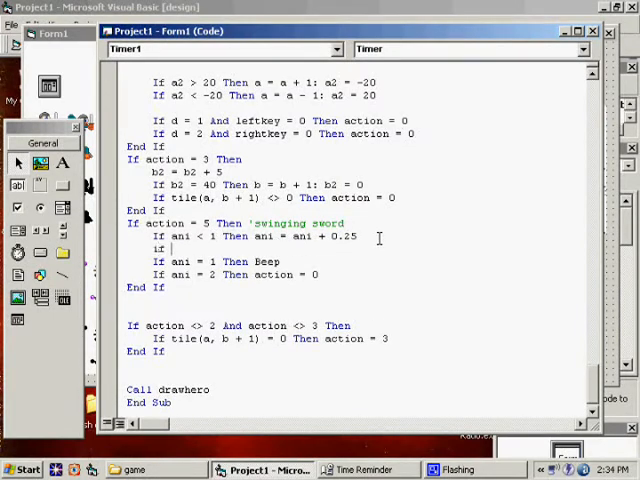
type("ani > 1 then a")
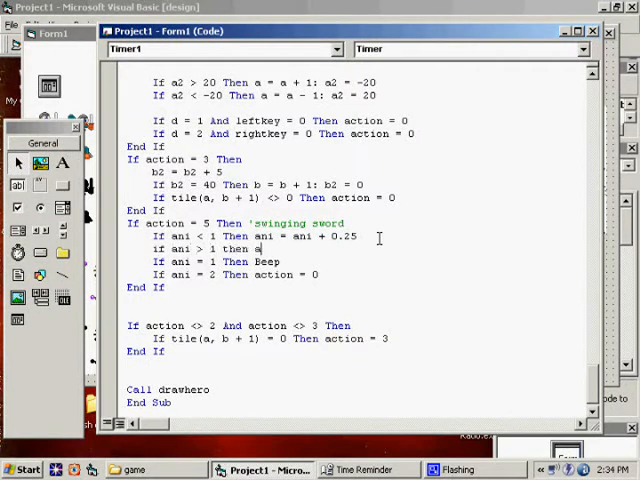
type("ni = ani + .")
left_click(236, 274)
type(">")
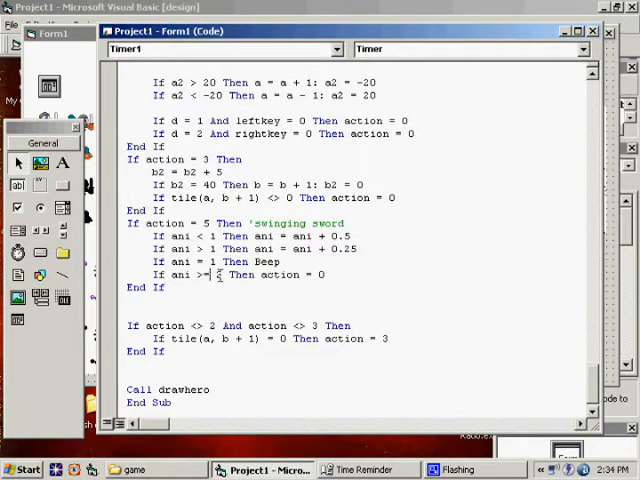
key("F5")
type("=")
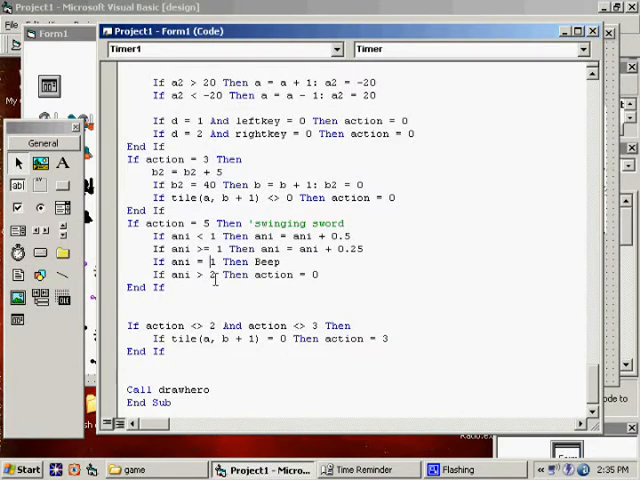
key("F5")
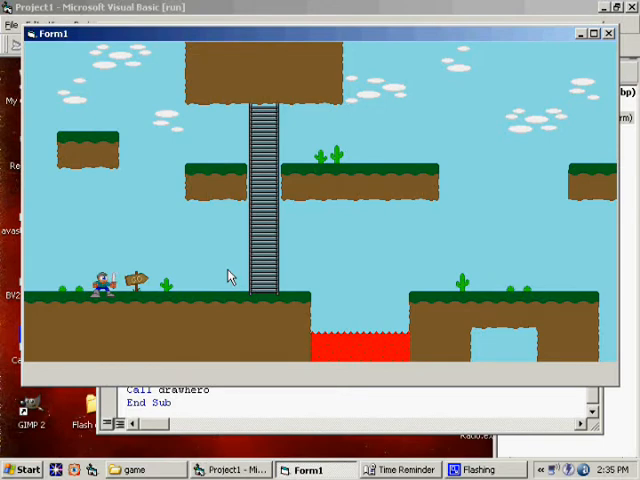
mouse_move(220, 278)
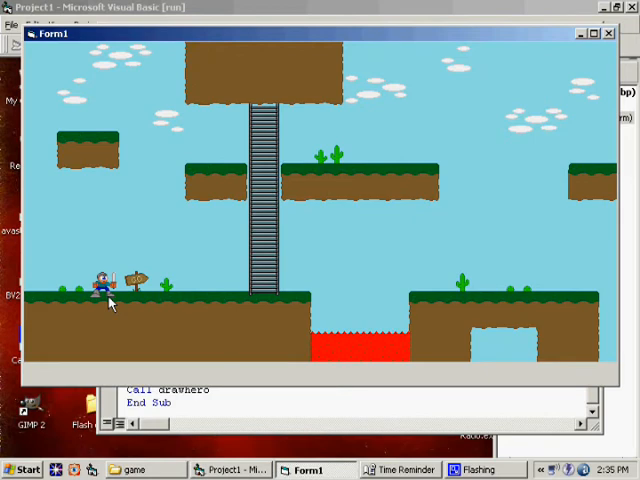
mouse_move(248, 303)
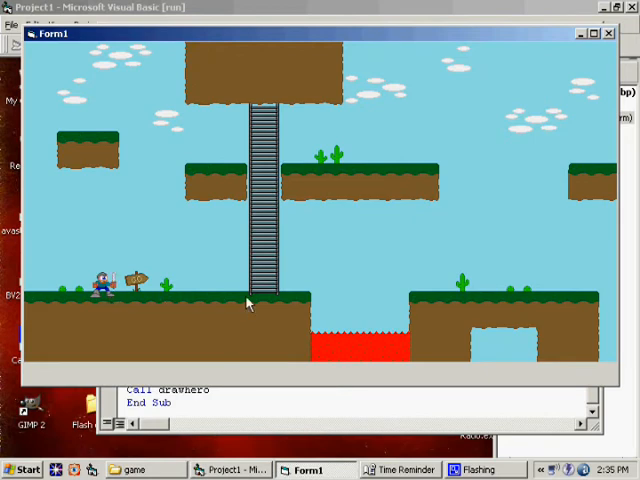